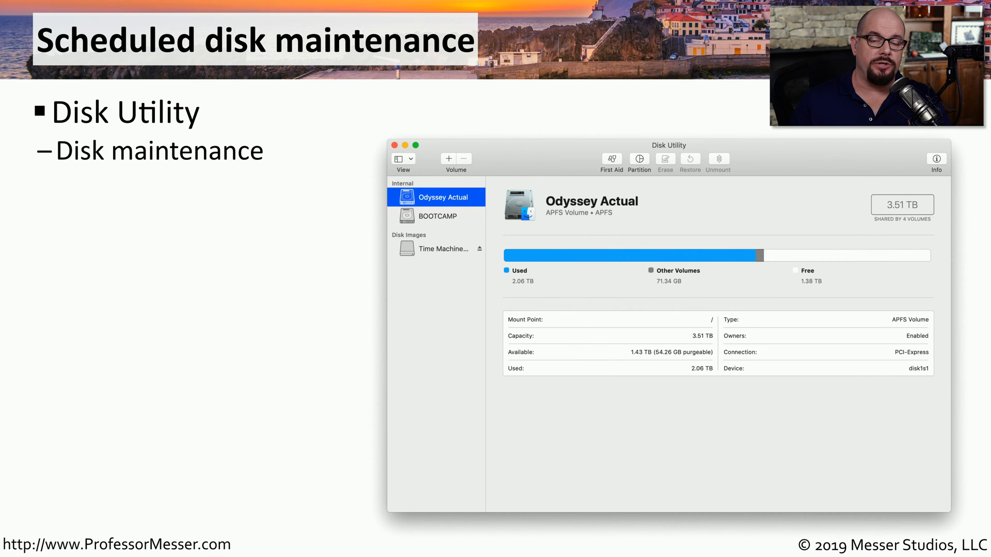
pyautogui.moveTo(652, 318)
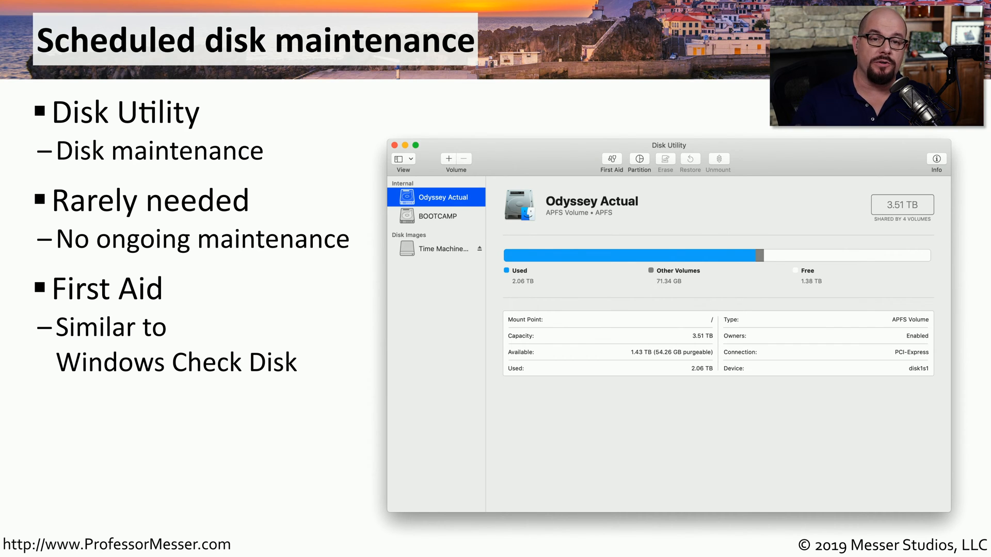
pyautogui.moveTo(609, 163)
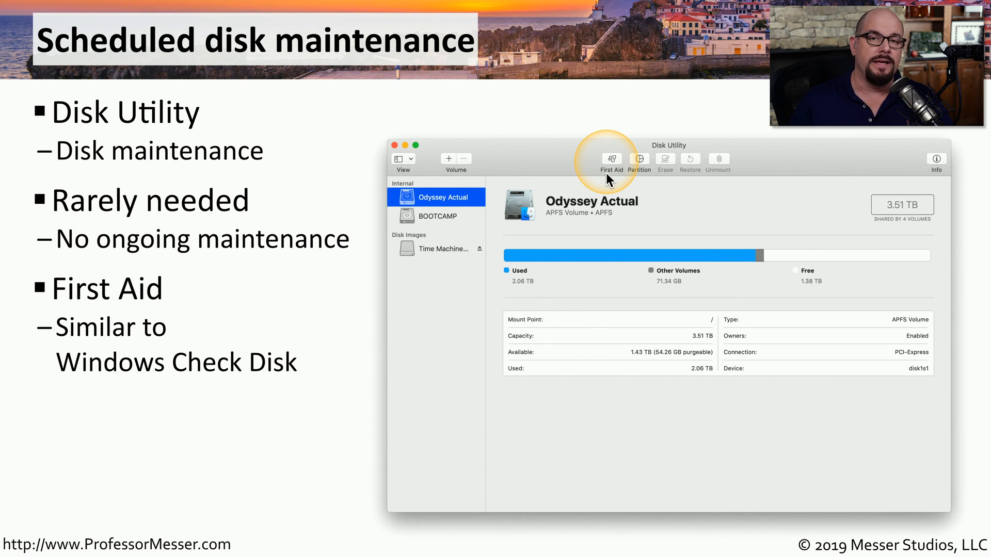
pyautogui.moveTo(678, 221)
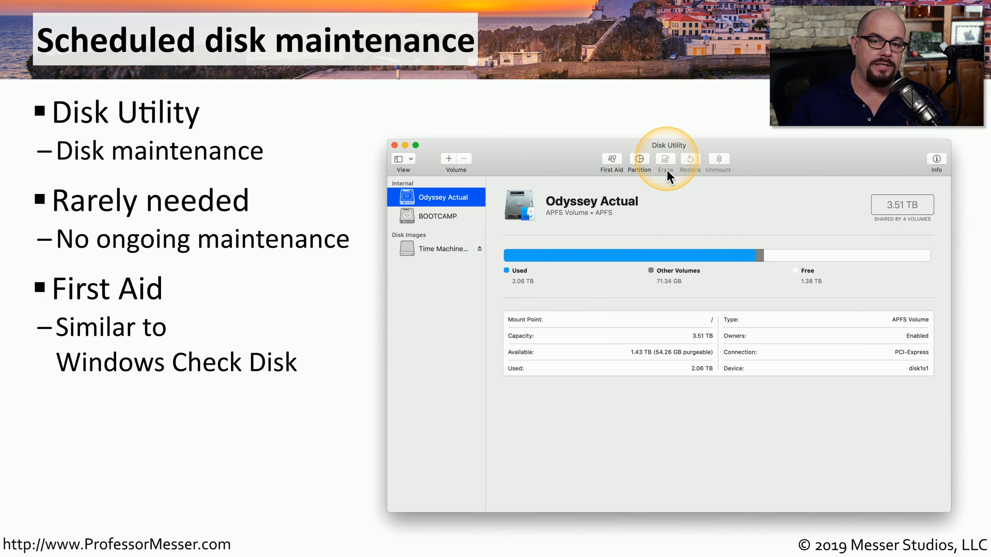
pyautogui.moveTo(742, 317)
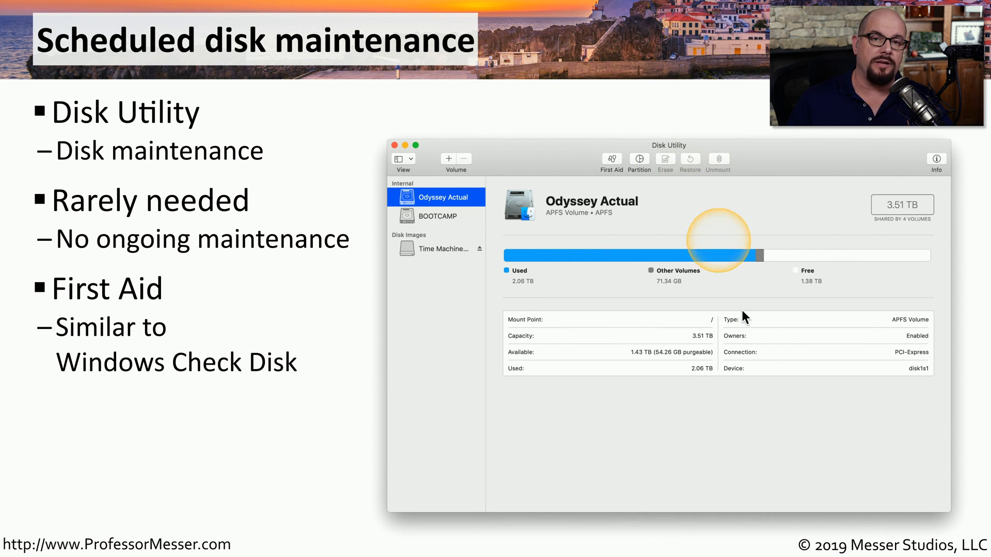
pyautogui.moveTo(711, 396)
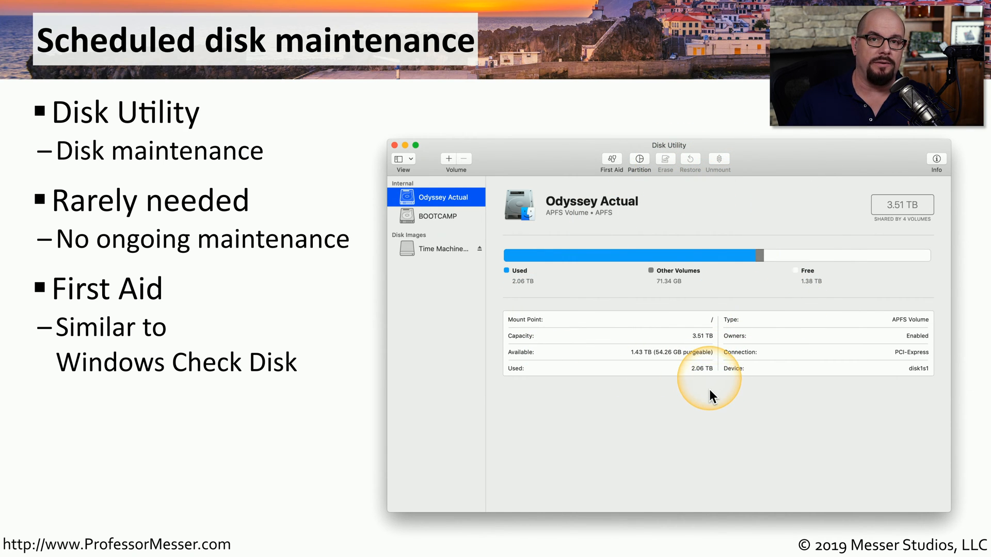
pyautogui.moveTo(640, 328)
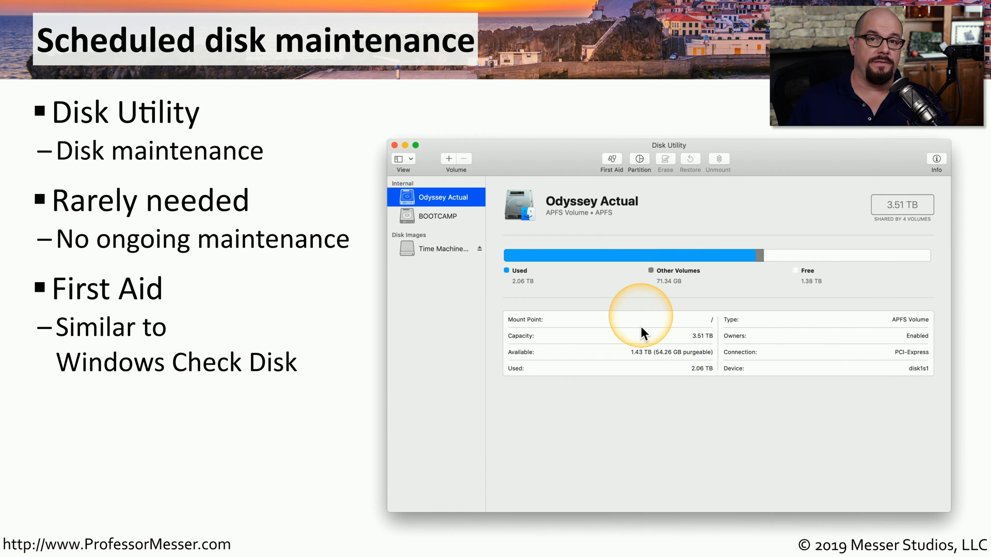
pyautogui.moveTo(641, 330)
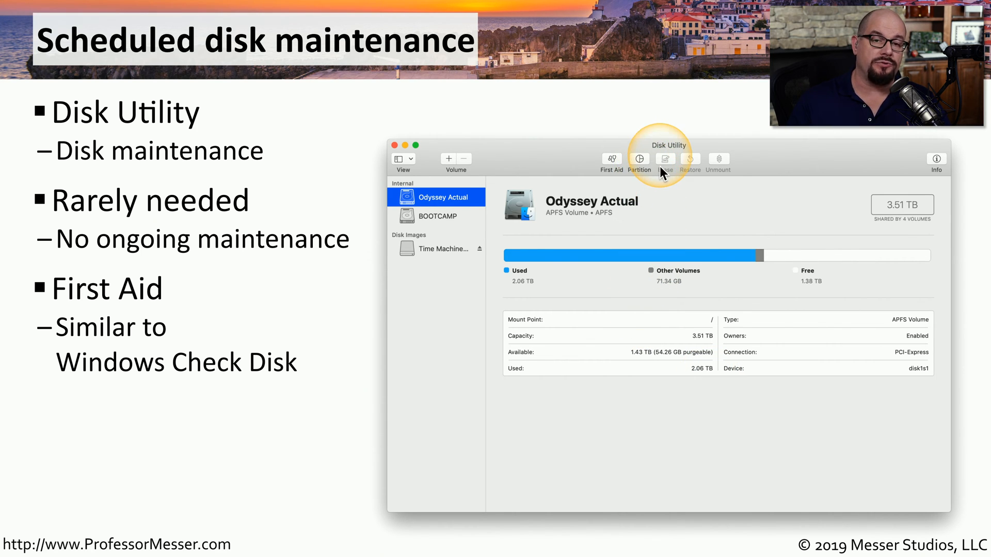
pyautogui.moveTo(638, 384)
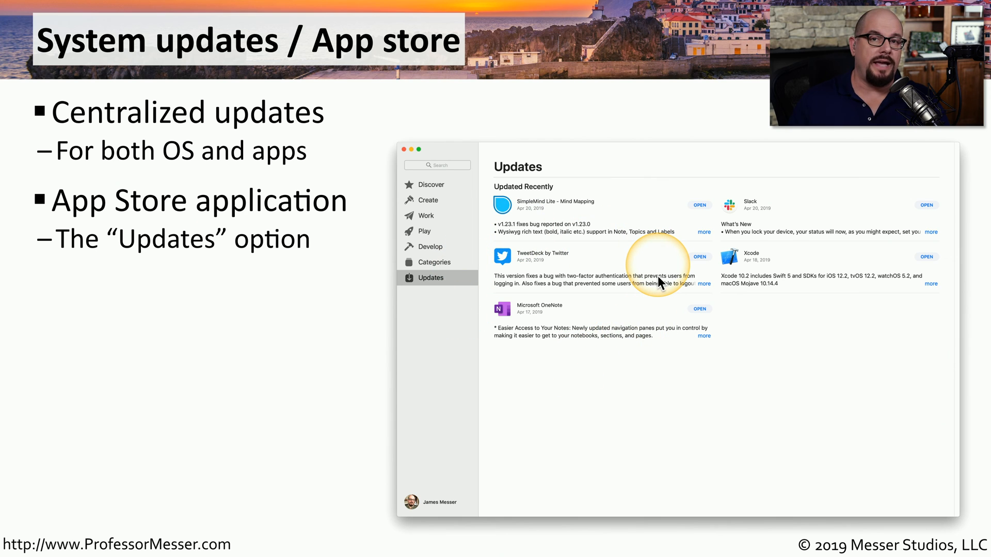
pyautogui.moveTo(402, 282)
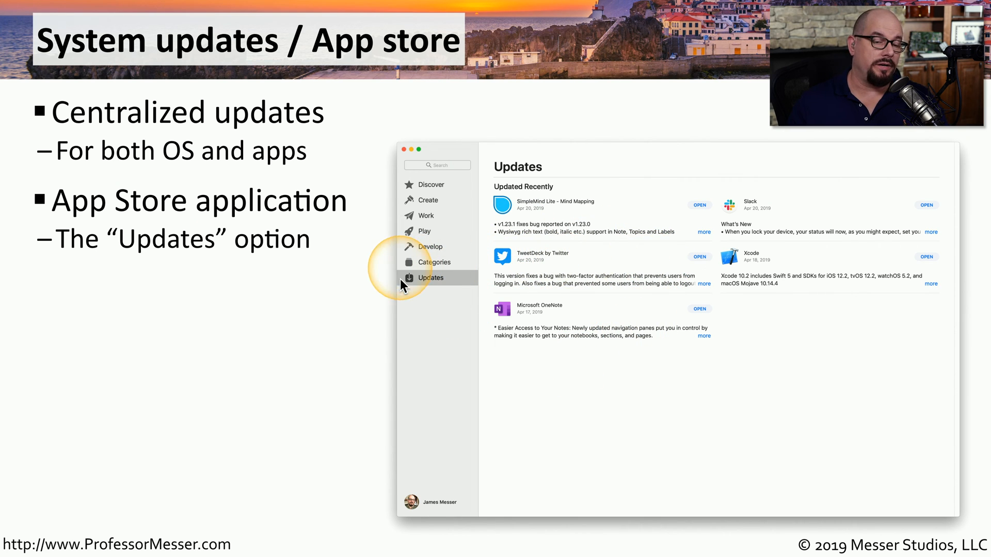
pyautogui.moveTo(446, 285)
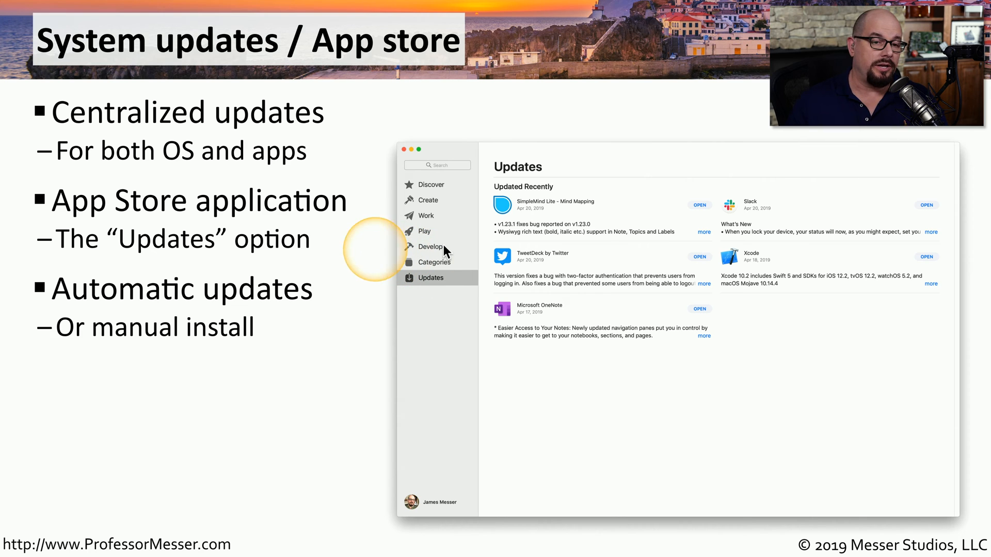
pyautogui.moveTo(672, 244)
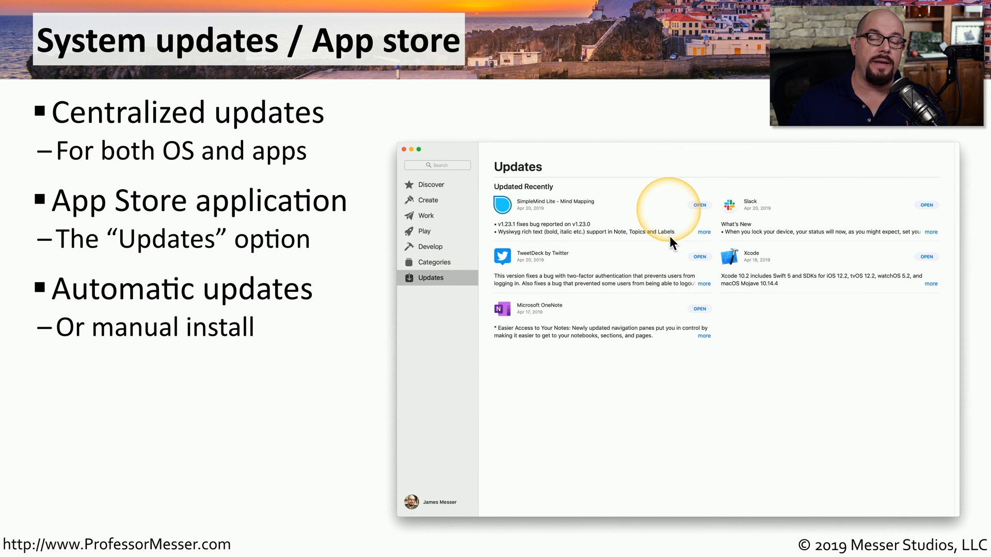
pyautogui.moveTo(794, 264)
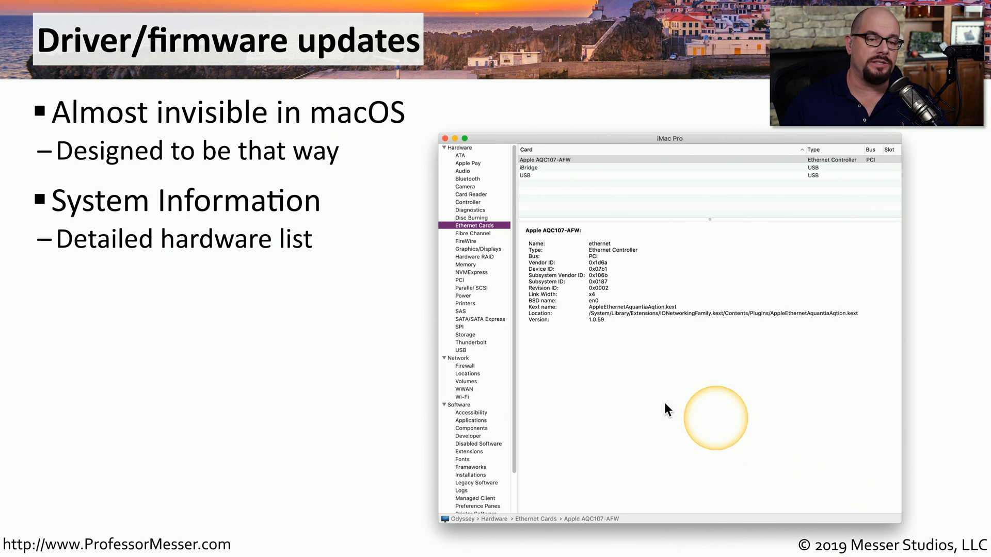
pyautogui.moveTo(464, 331)
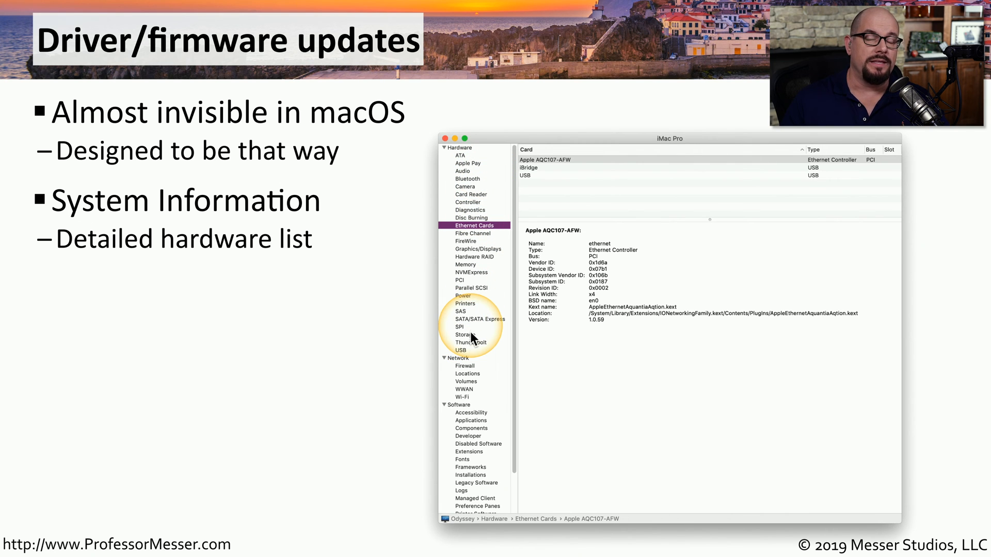
pyautogui.moveTo(472, 327)
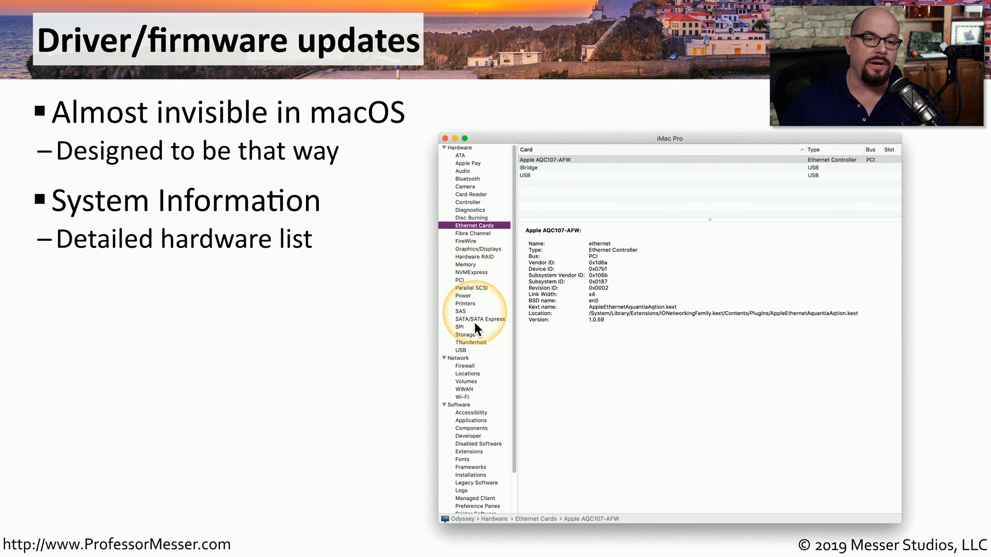
pyautogui.moveTo(479, 238)
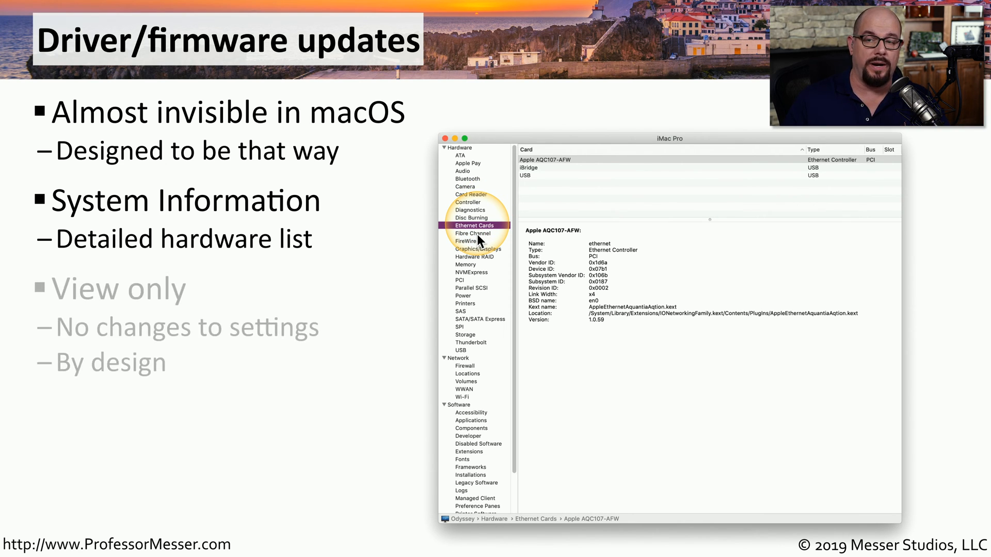
pyautogui.moveTo(612, 306)
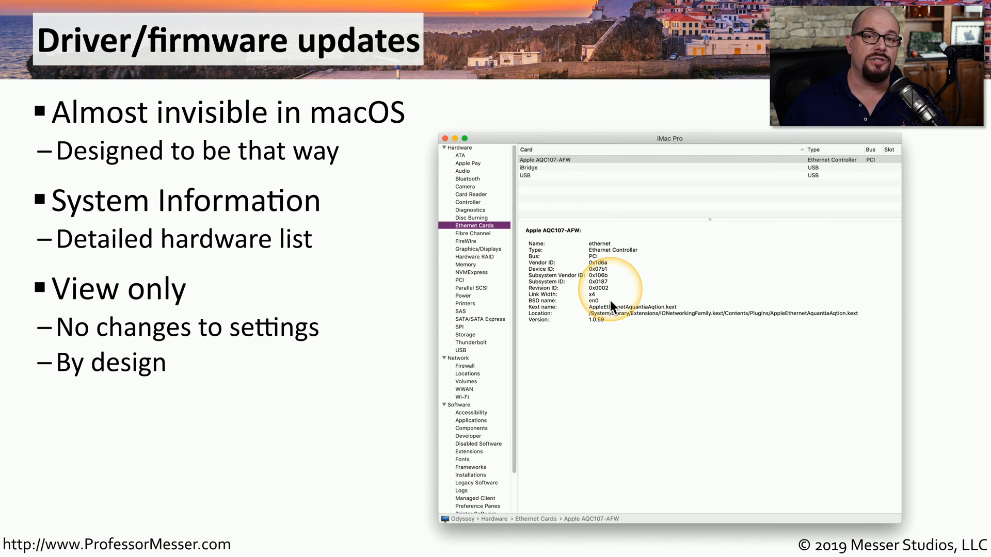
pyautogui.moveTo(609, 230)
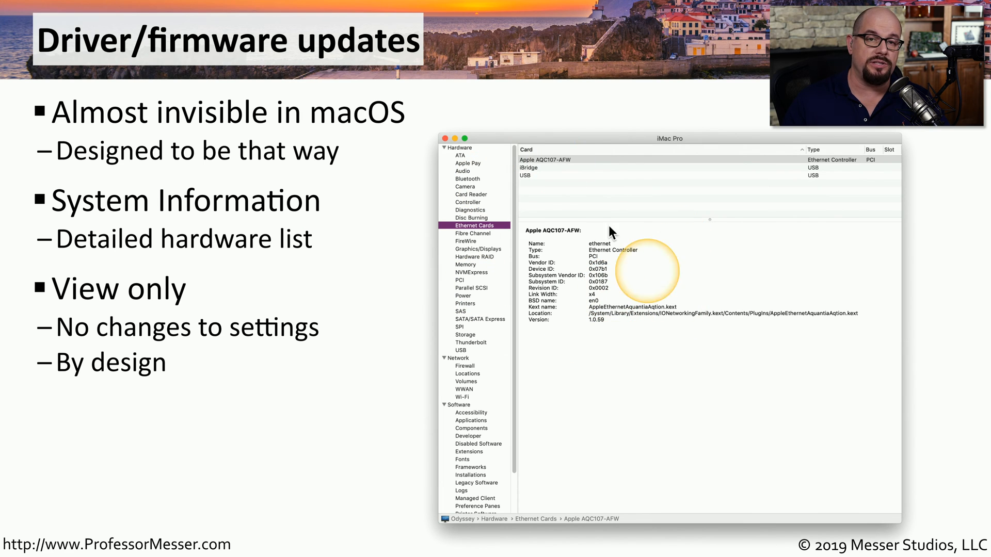
pyautogui.moveTo(530, 372)
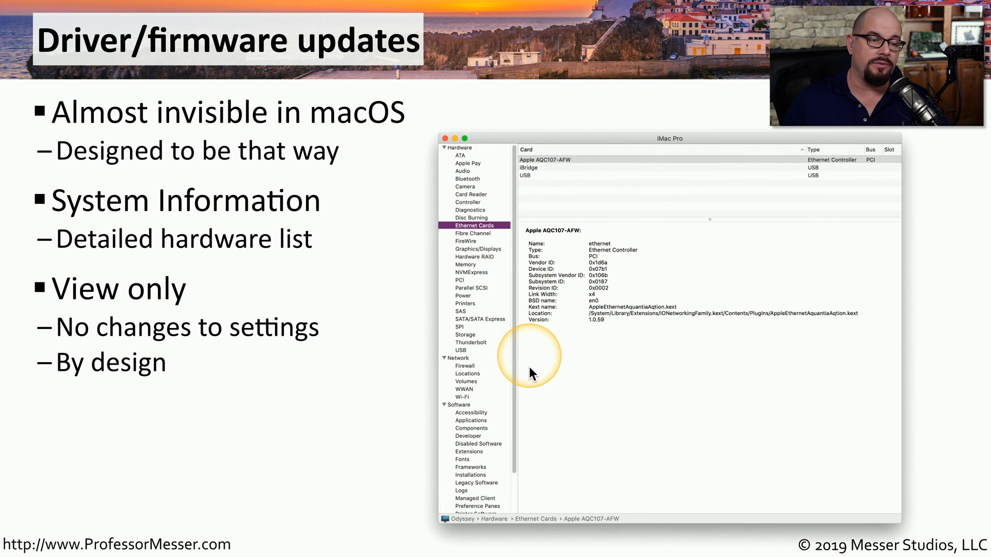
pyautogui.moveTo(530, 371)
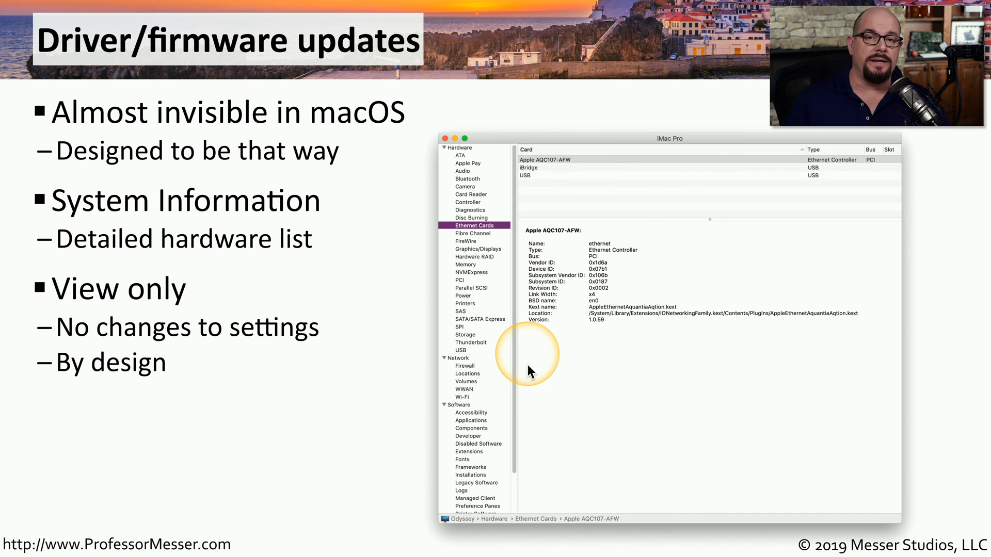